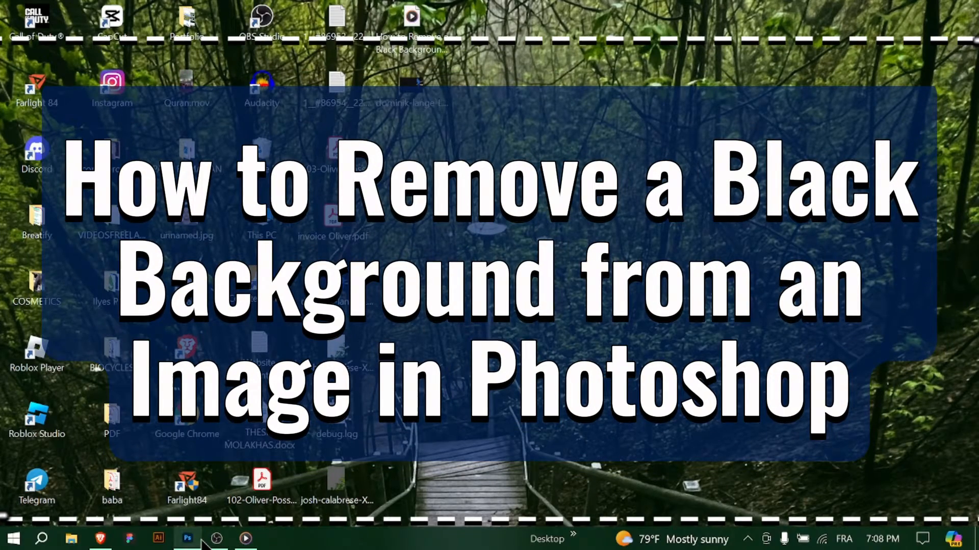
# Step: Launch Photoshop and show the Home screen with recent files
pyautogui.click(186, 539)
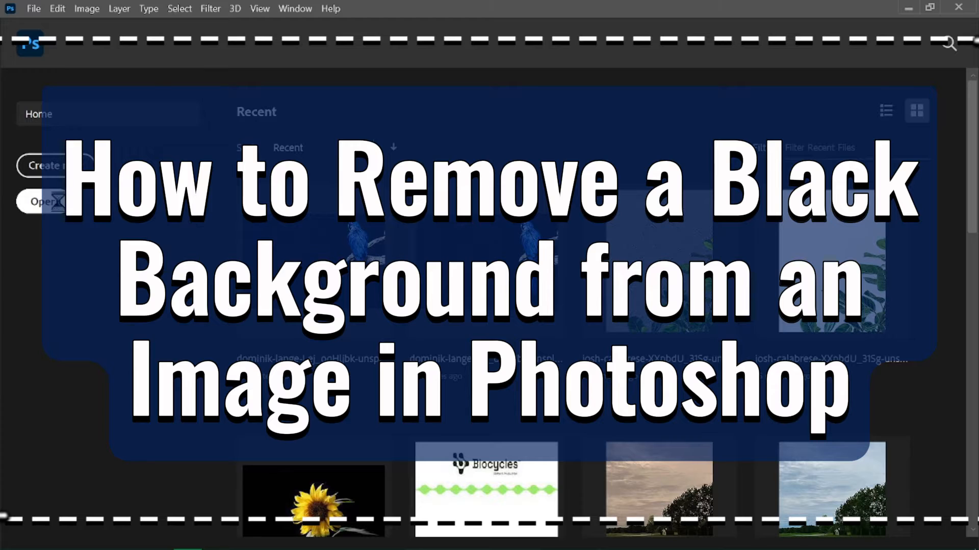
pyautogui.click(38, 200)
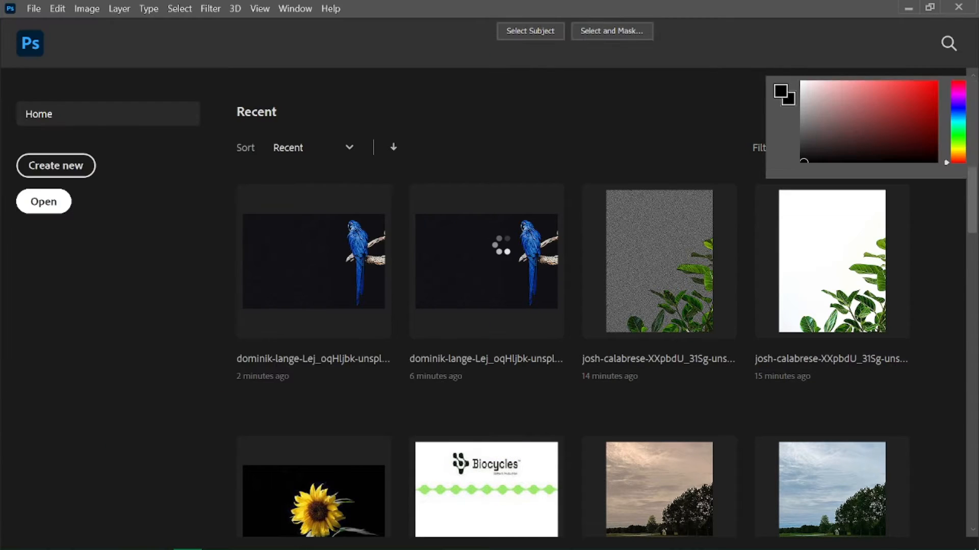
# Step: Open the blue parrot photo and switch to the Magic Wand tool with tolerance 8
pyautogui.doubleClick(313, 262)
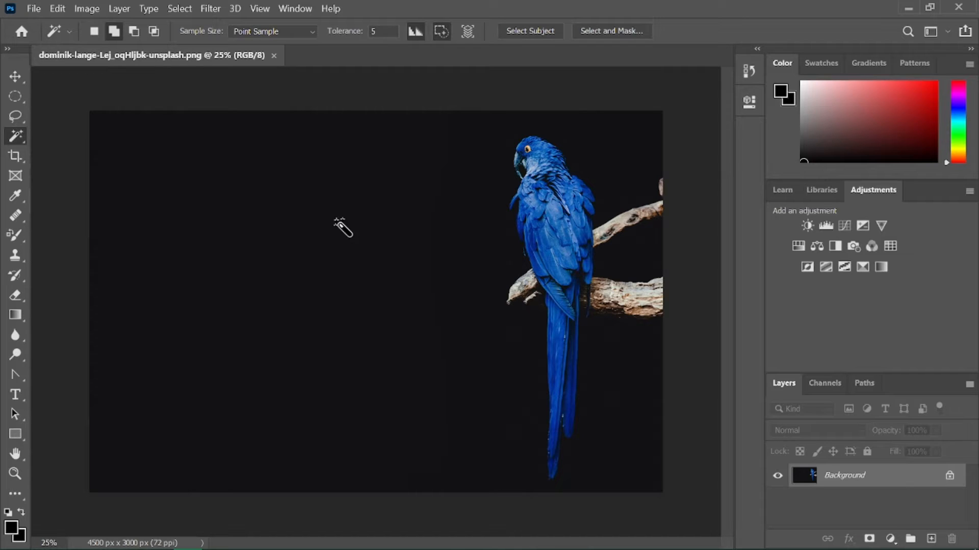
pyautogui.write('0')
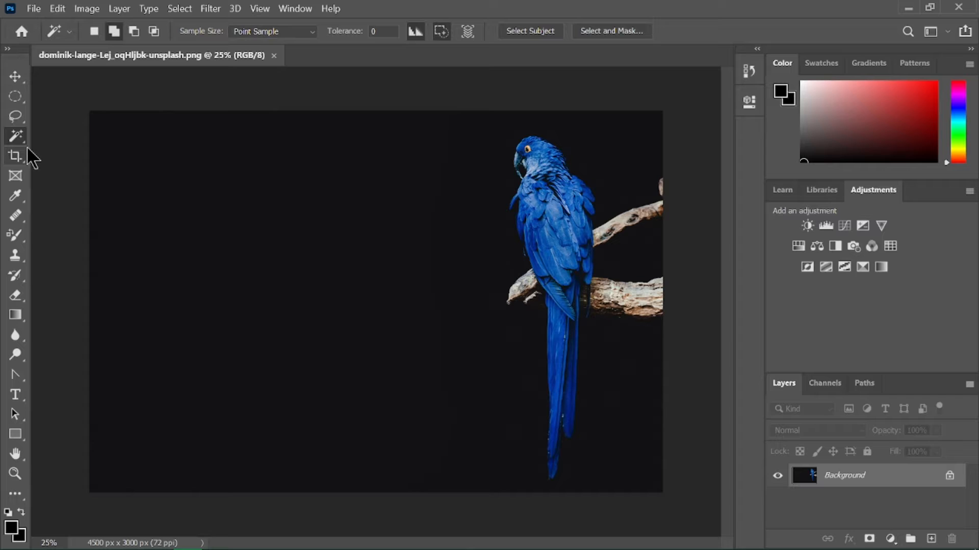
pyautogui.click(15, 135)
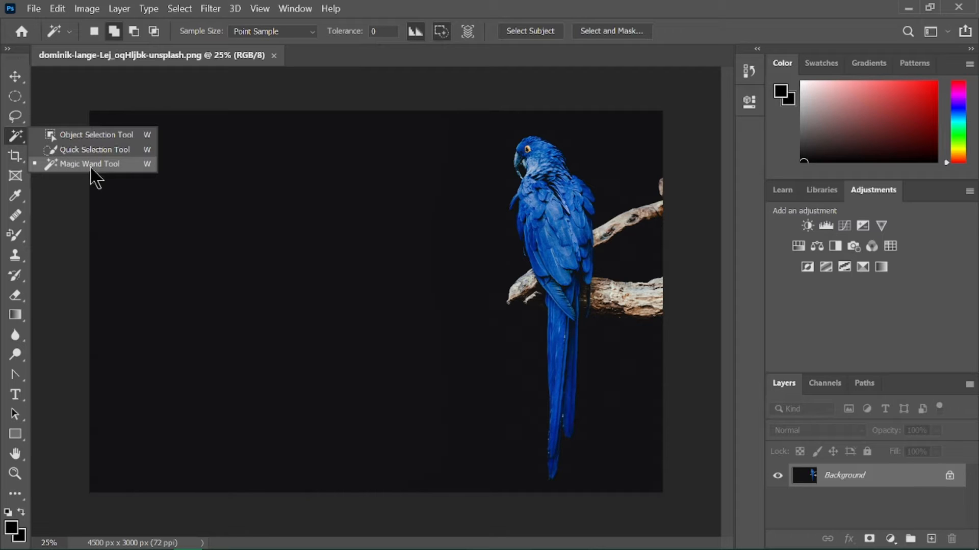
pyautogui.click(89, 163)
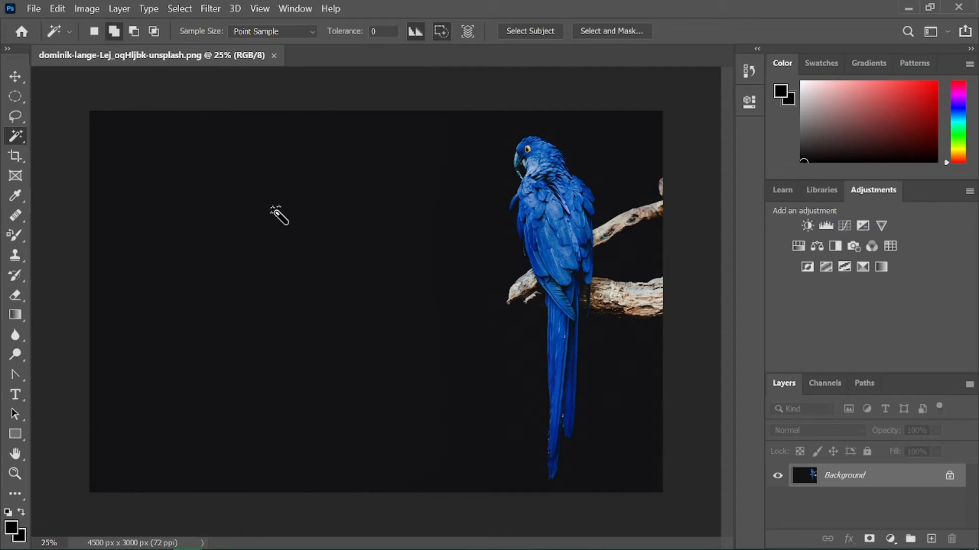
pyautogui.moveTo(393, 220)
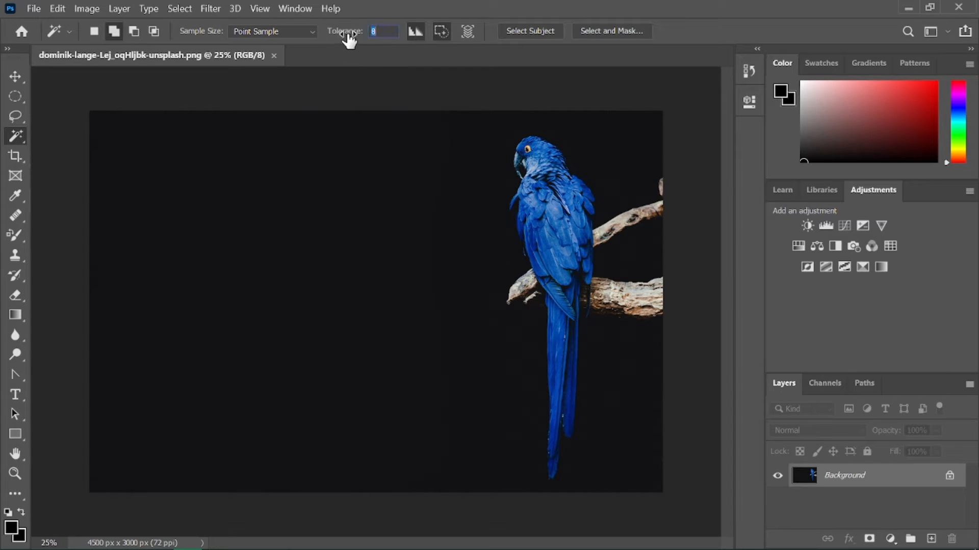
# Step: Select the black background with the Magic Wand and invert the selection onto the parrot and branch
pyautogui.click(616, 262)
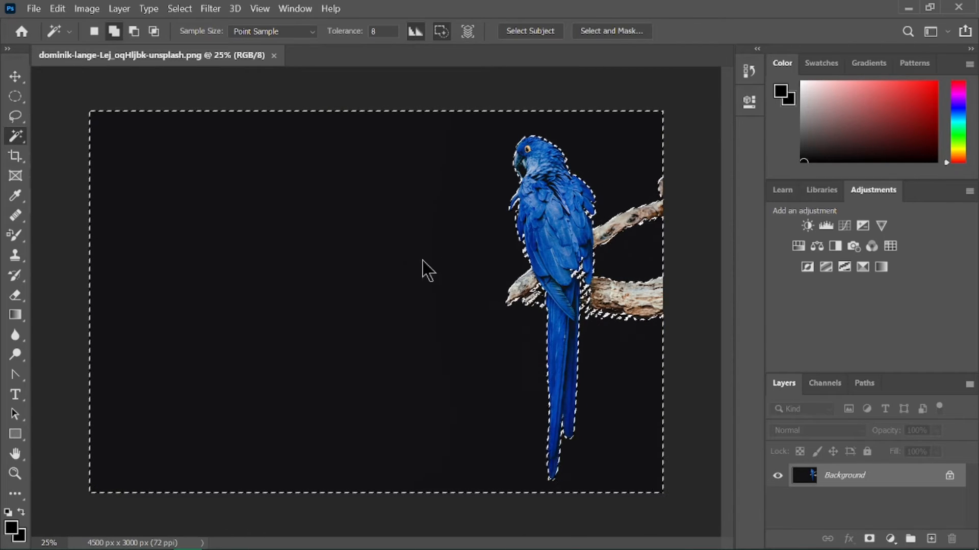
pyautogui.rightClick(430, 271)
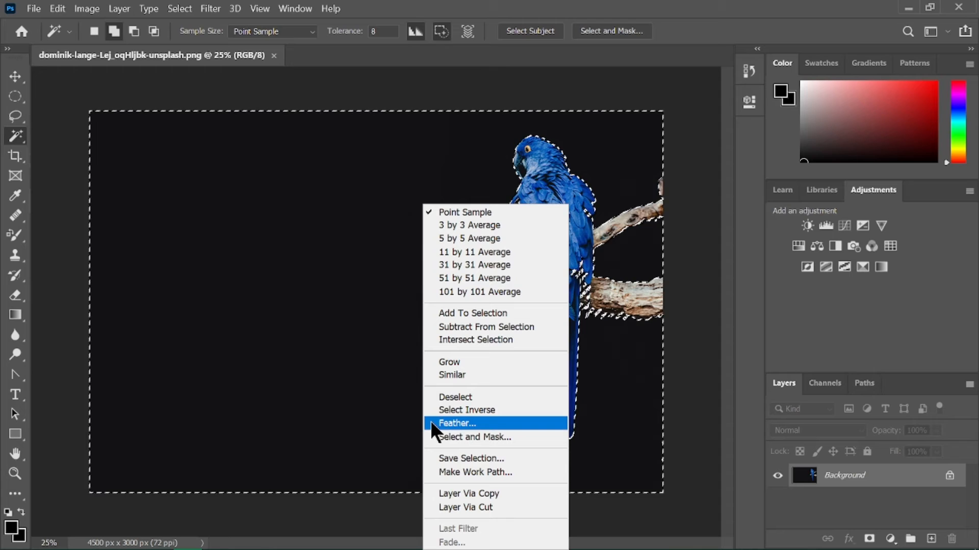
pyautogui.moveTo(496, 410)
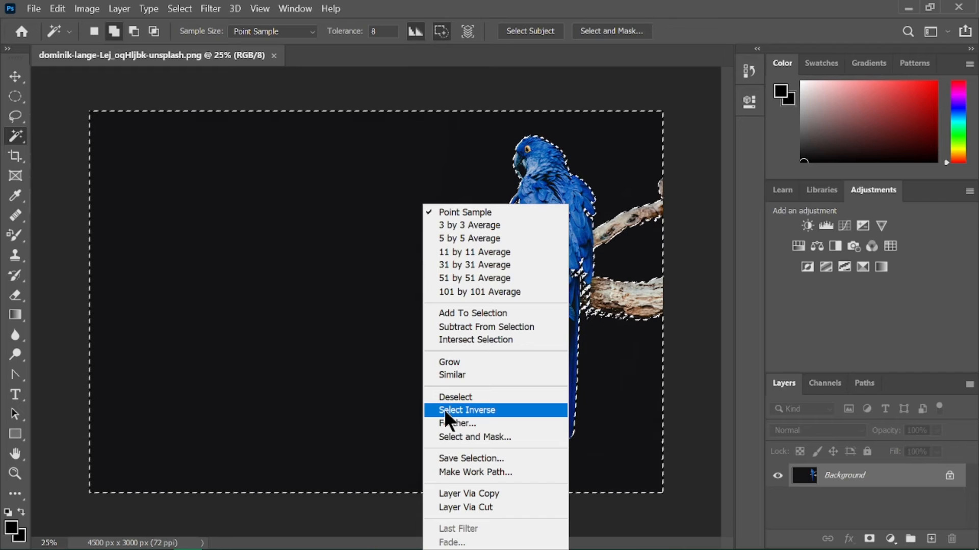
pyautogui.click(466, 410)
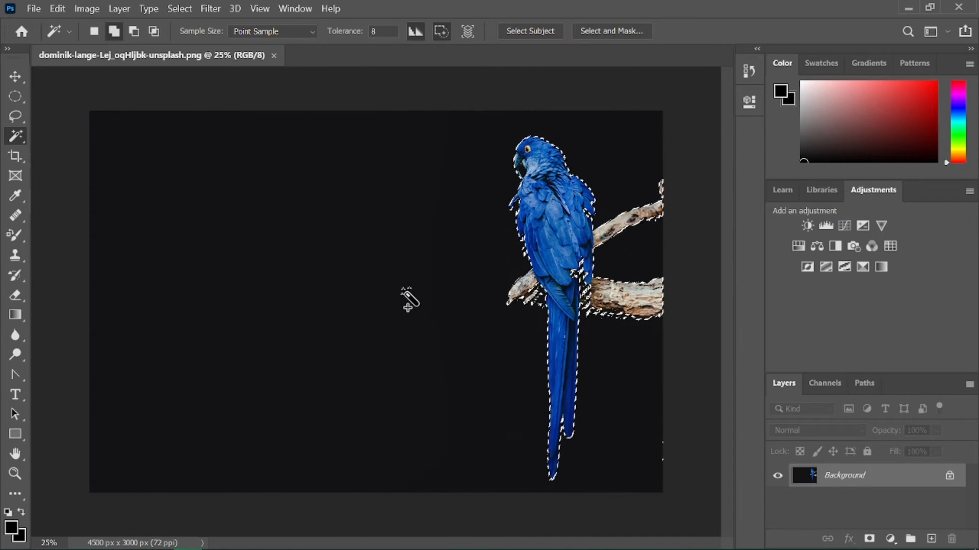
# Step: Cut the parrot selection onto its own layer via Layer Via Cut, leaving a transparent background
pyautogui.rightClick(409, 300)
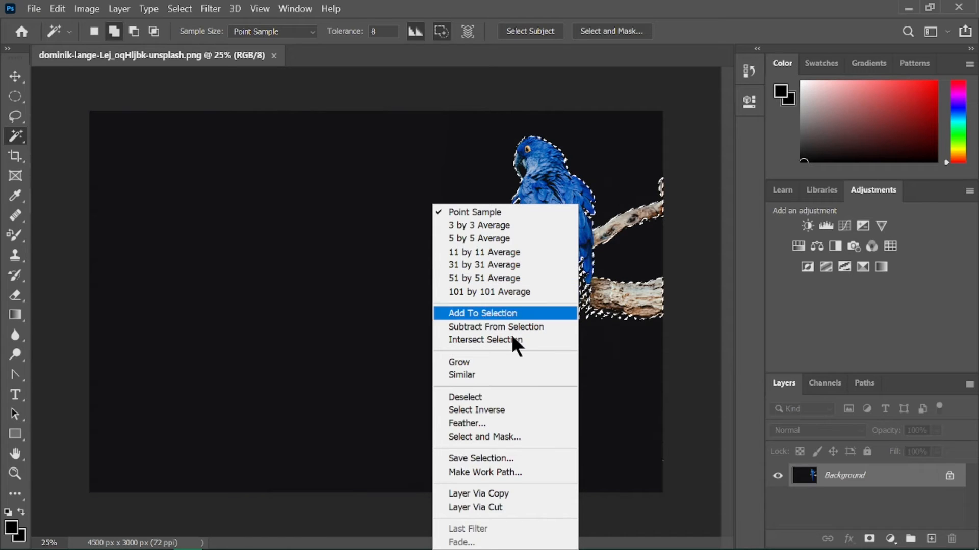
pyautogui.moveTo(476, 508)
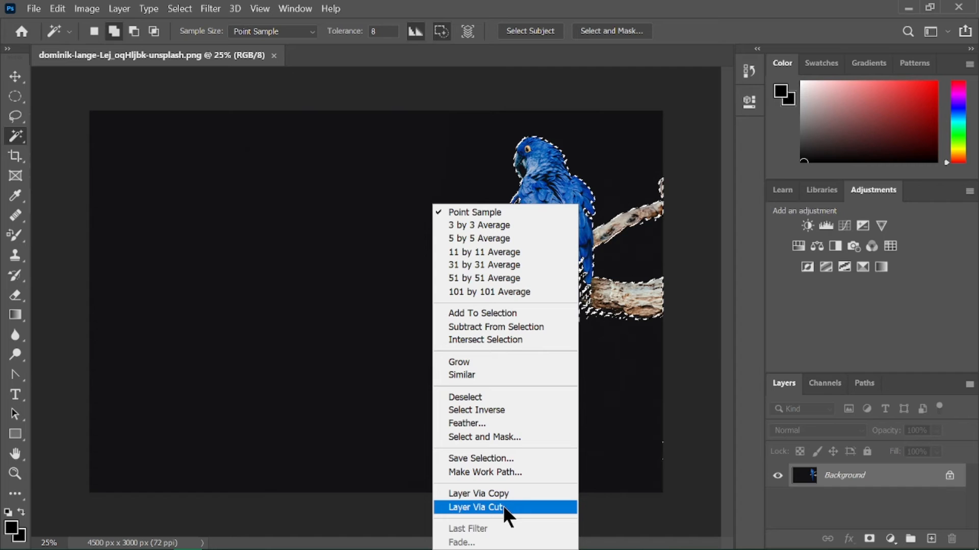
pyautogui.click(477, 508)
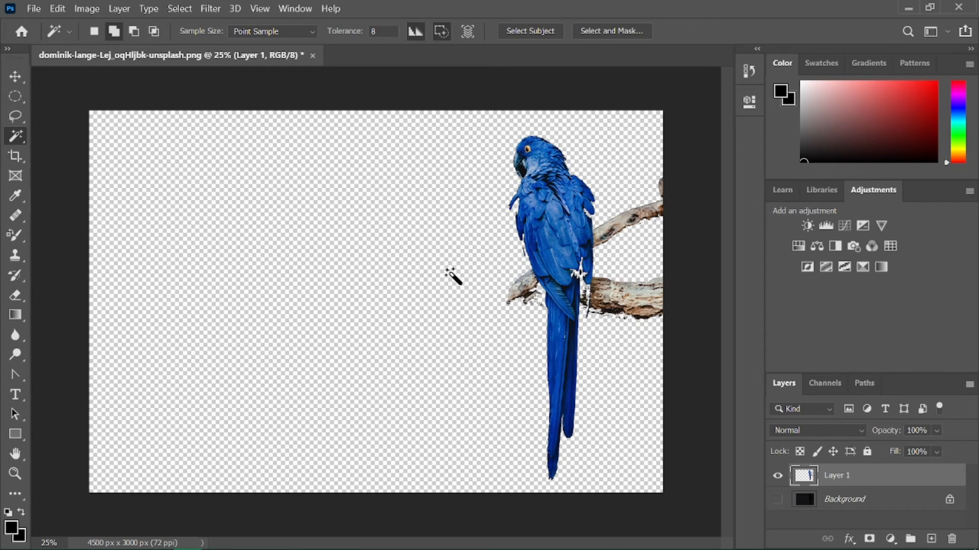
# Step: Save the image as a PNG on the Desktop, replacing the existing file
pyautogui.click(33, 8)
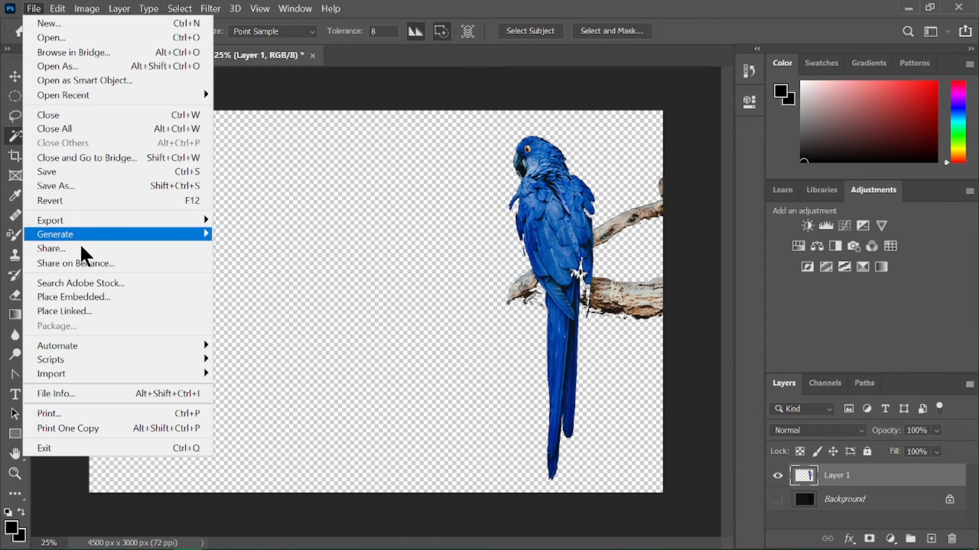
pyautogui.moveTo(49, 221)
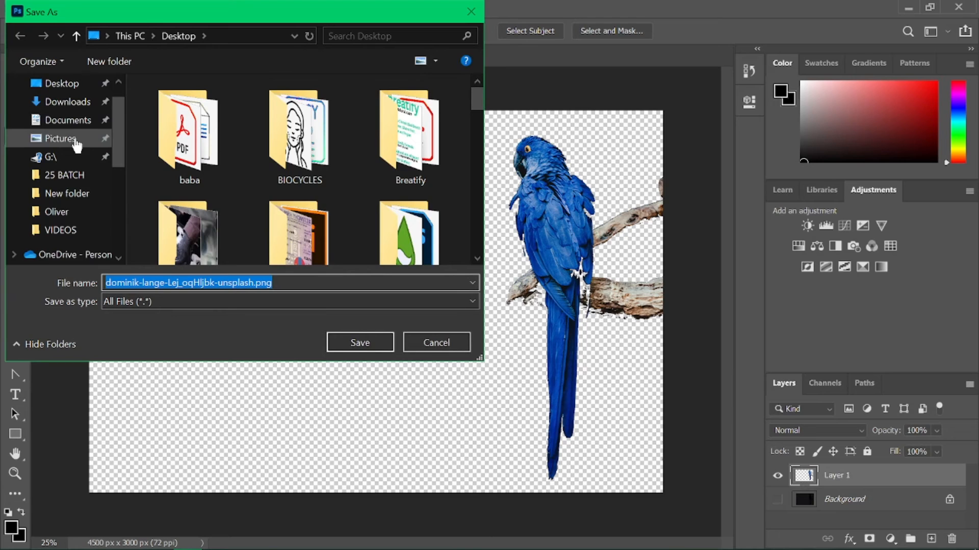
pyautogui.click(360, 342)
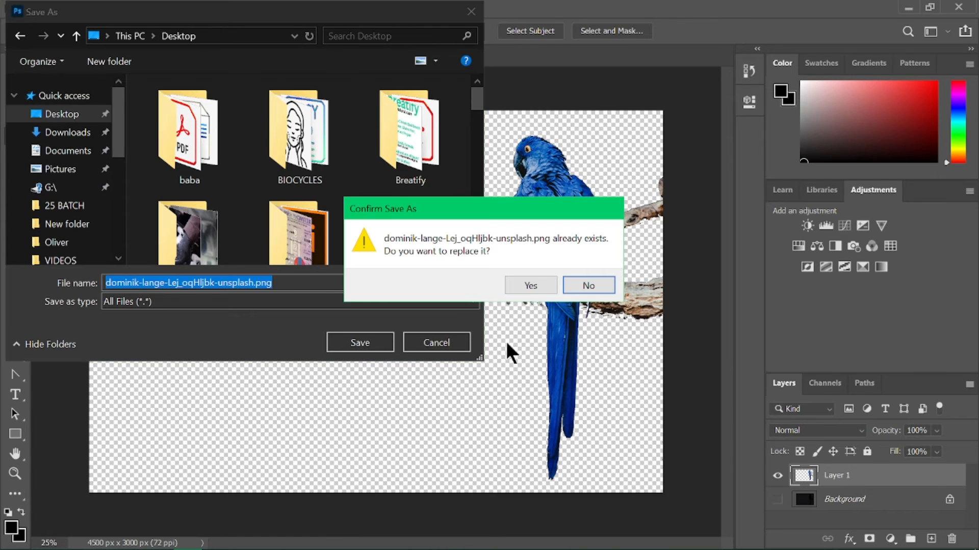
pyautogui.click(530, 285)
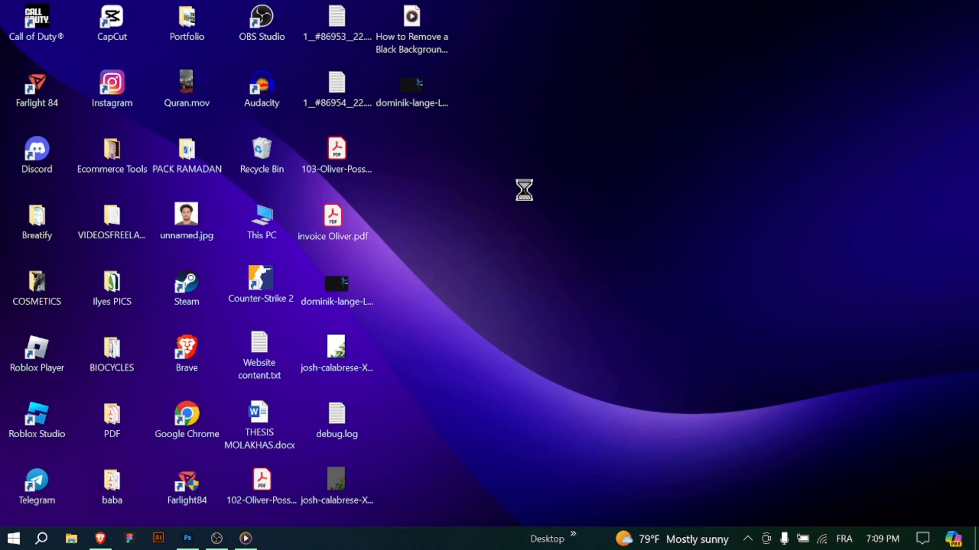
pyautogui.moveTo(445, 234)
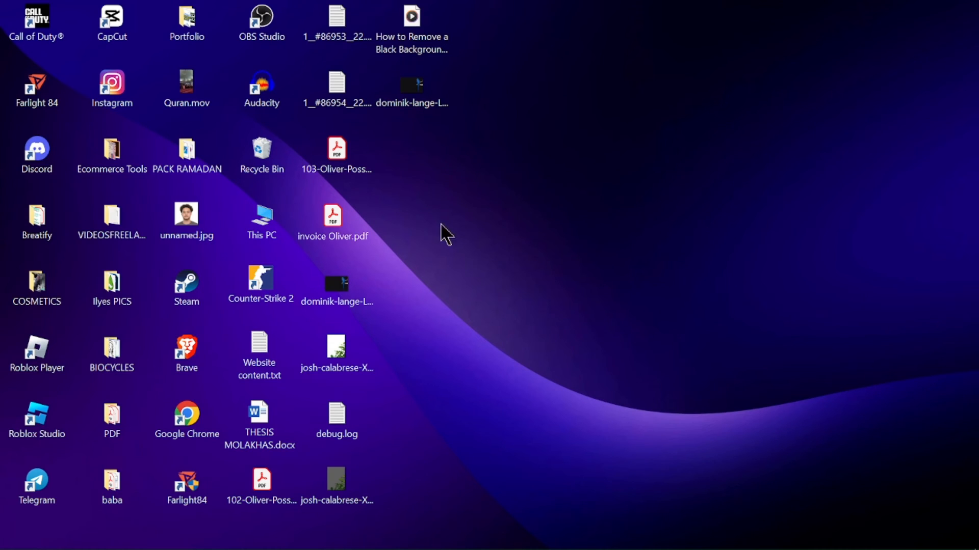
pyautogui.moveTo(451, 179)
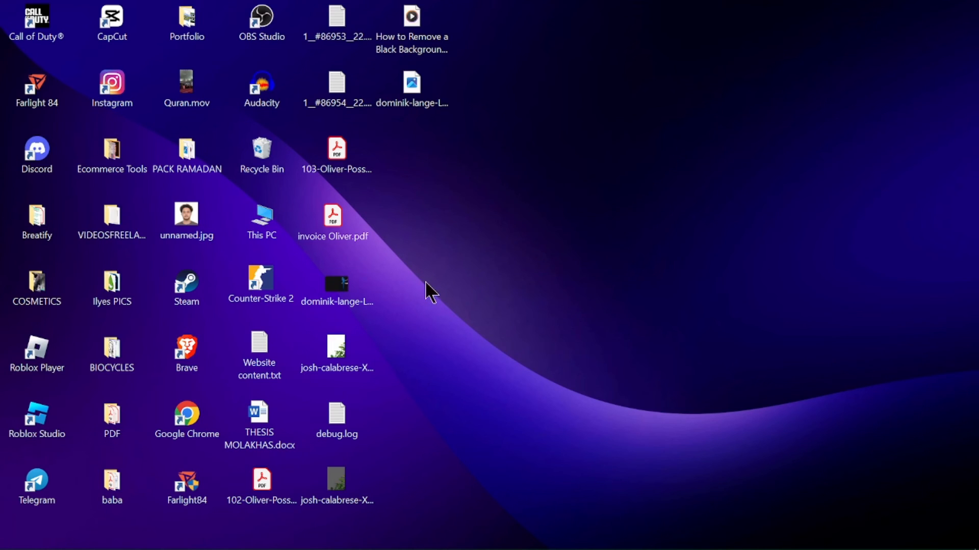
# Step: Open the saved dominik-lange PNG from the desktop in the Photos viewer
pyautogui.doubleClick(337, 281)
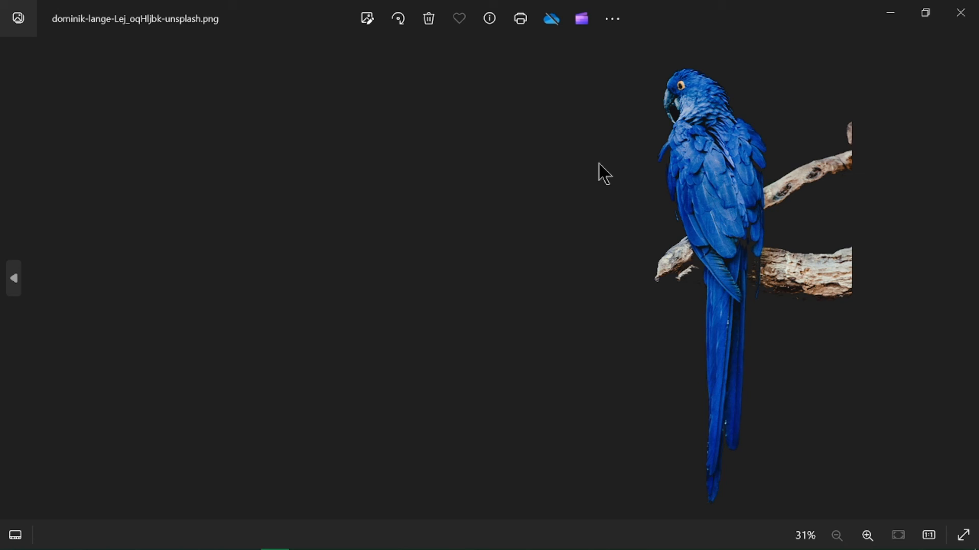
pyautogui.moveTo(809, 312)
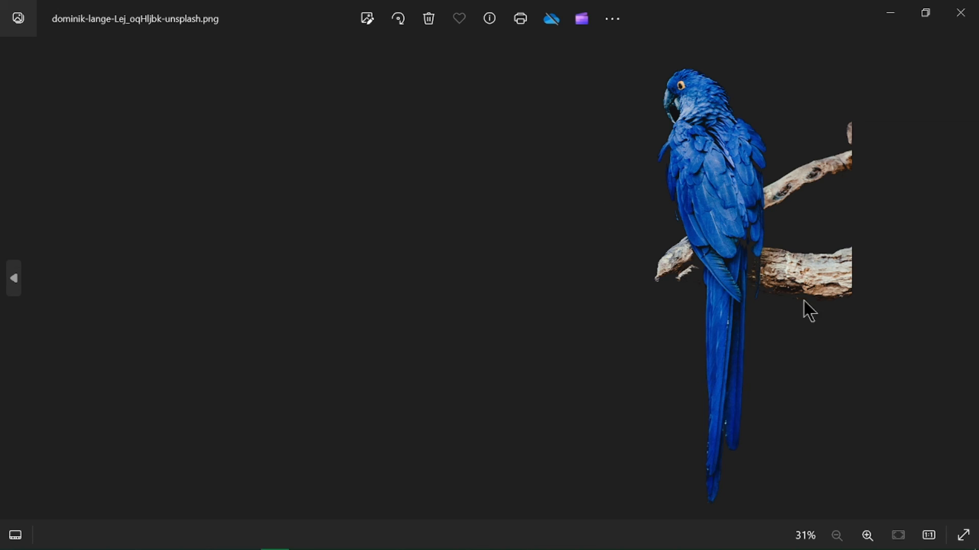
pyautogui.moveTo(947, 74)
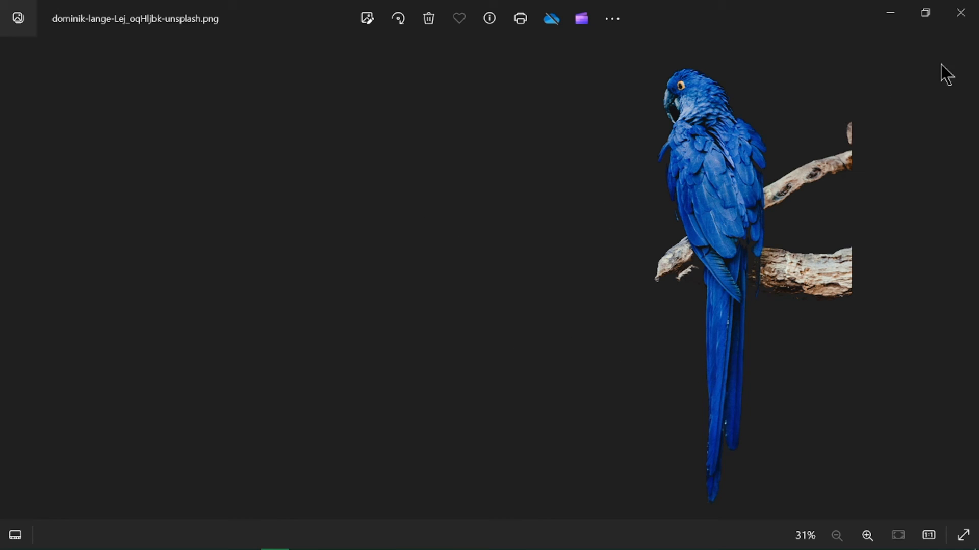